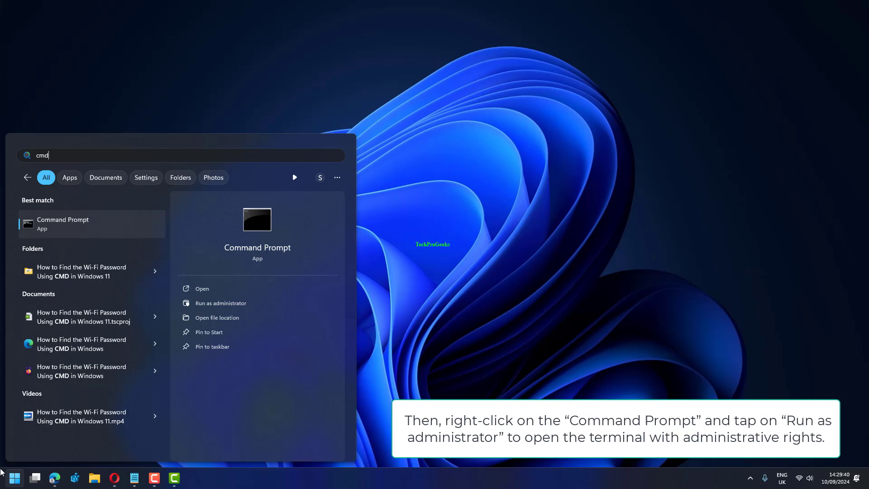
mouse_move(133, 229)
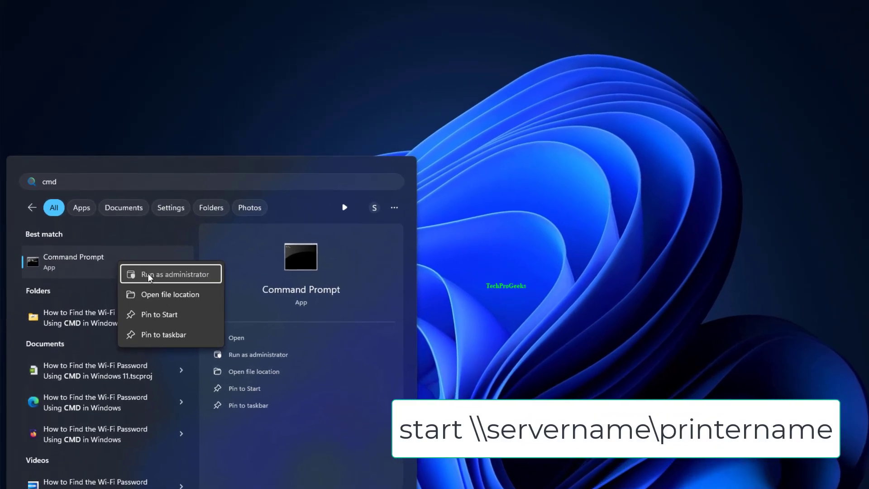
Launch Command Prompt as administrator from Start search
click(171, 273)
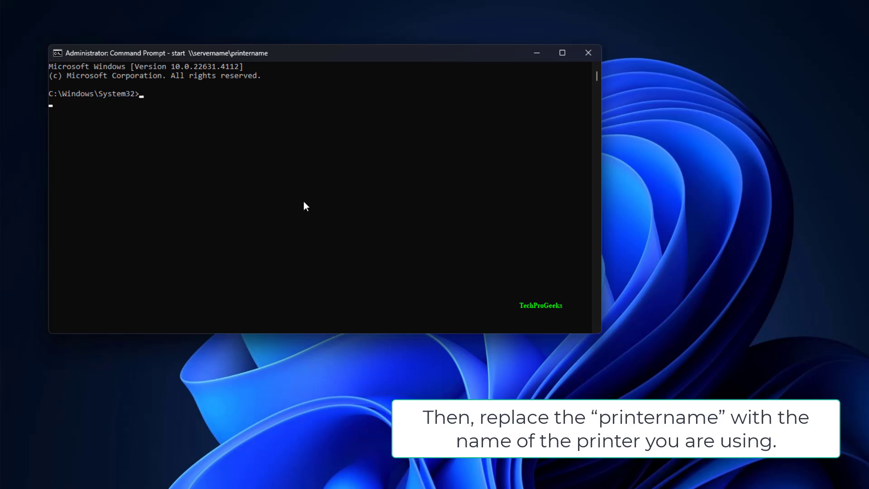
Run start \\servername\printername (denied), then start \\Sambit\HP1110 for the real printer
text(start \\servername\printername)
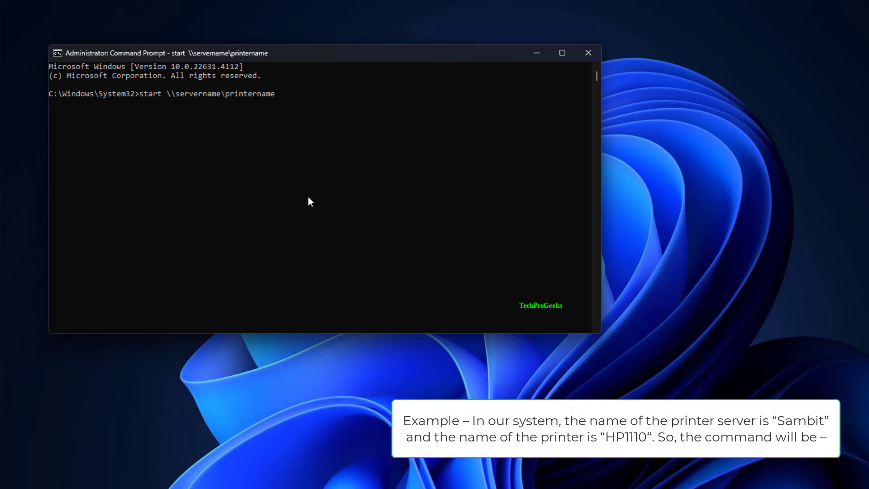
mouse_move(314, 192)
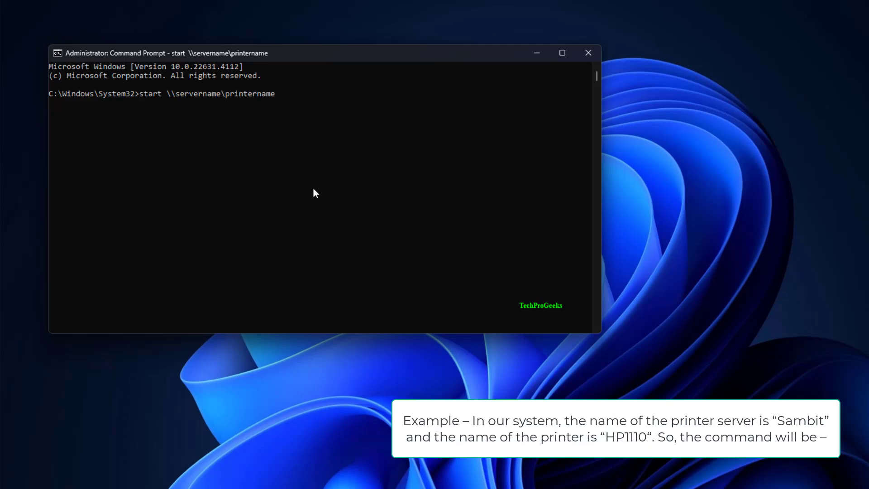
key(Return)
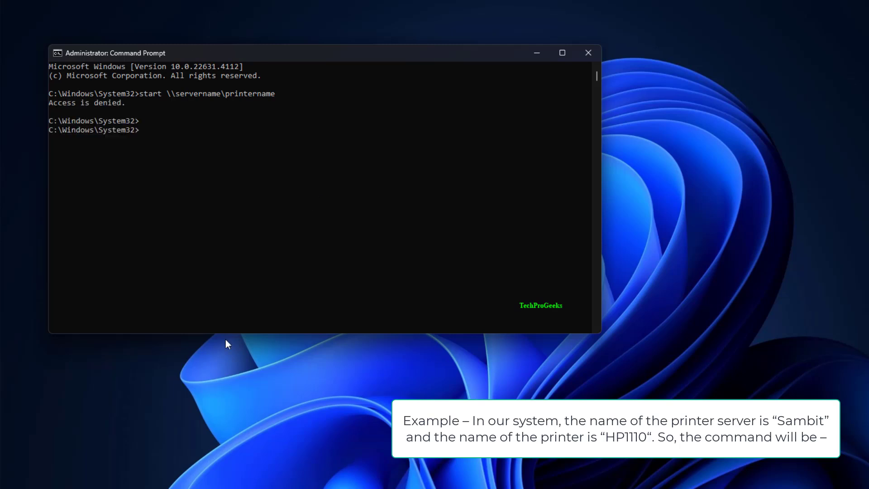
text(start \\Sambit\HP1110)
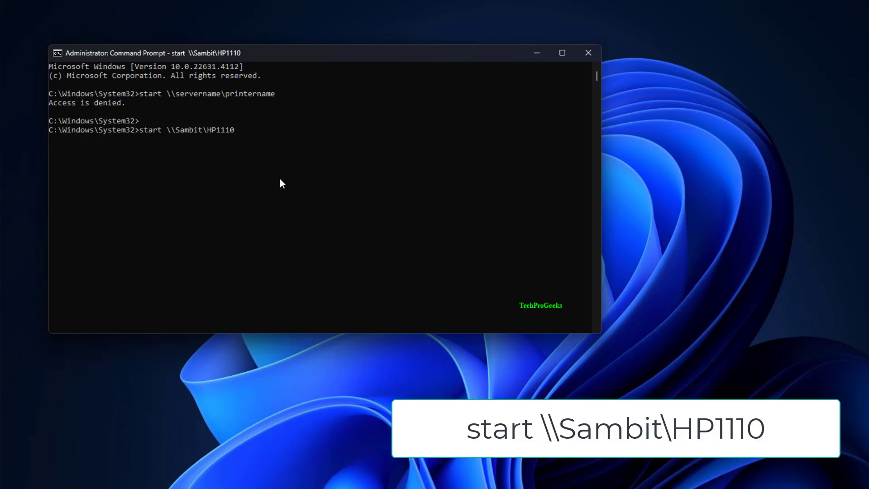
key(Return)
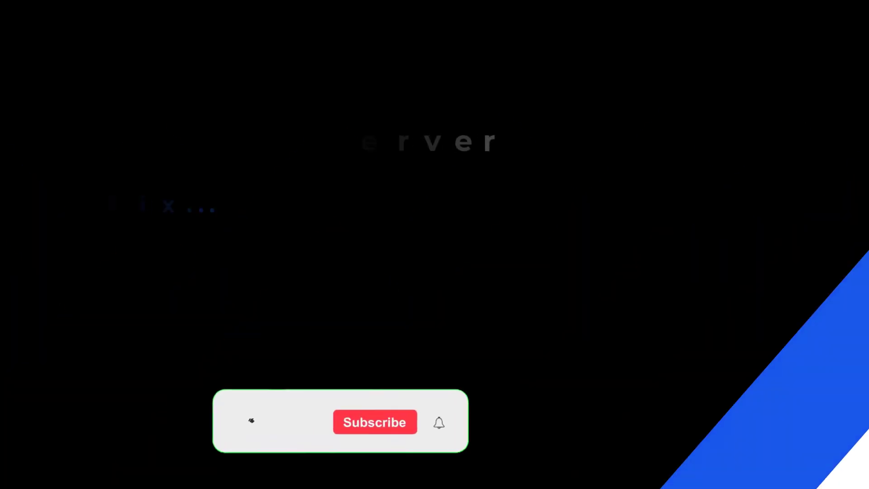
click(12, 479)
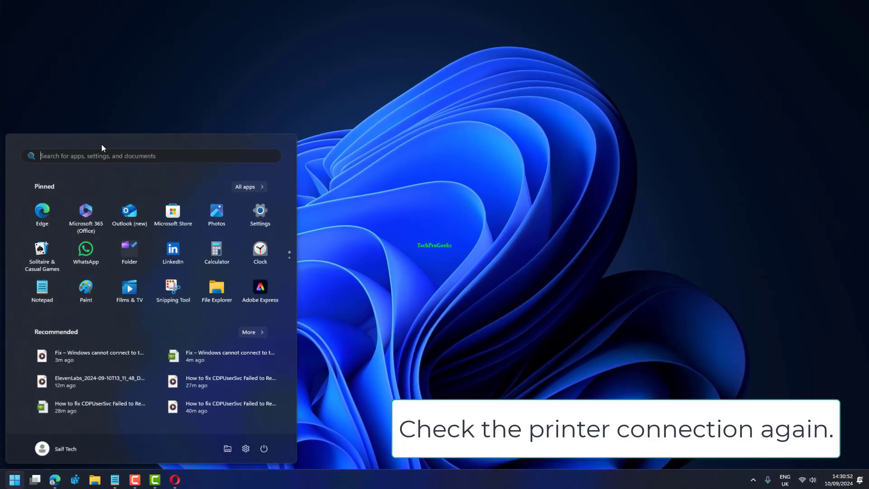
Find and launch Credential Manager via Start search
text(Credential Manager")
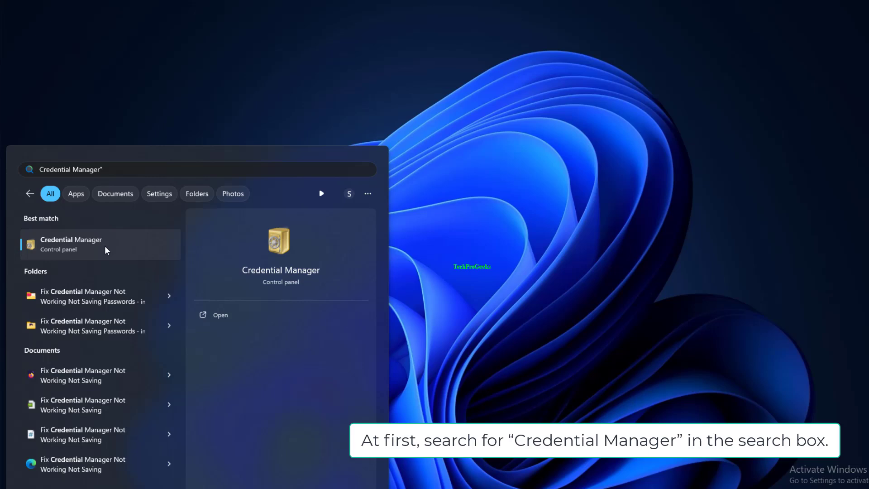
click(70, 243)
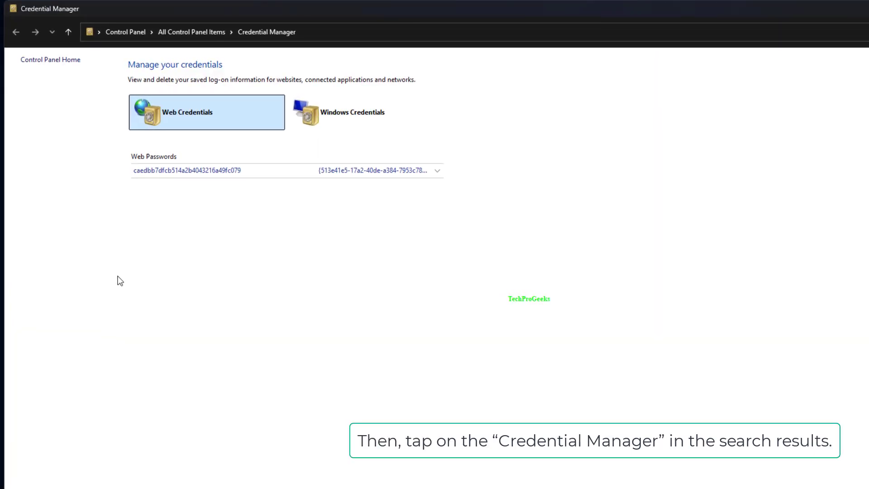
mouse_move(384, 125)
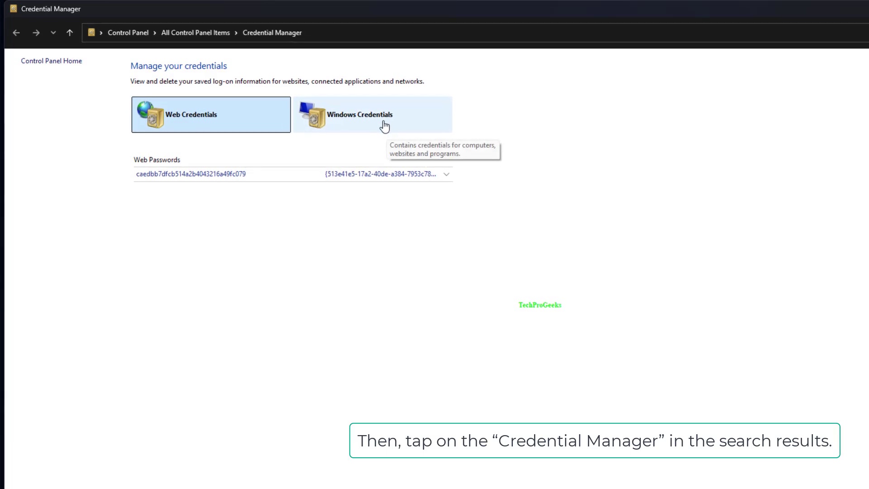
Show Windows Credentials and begin adding a new Windows credential
click(372, 114)
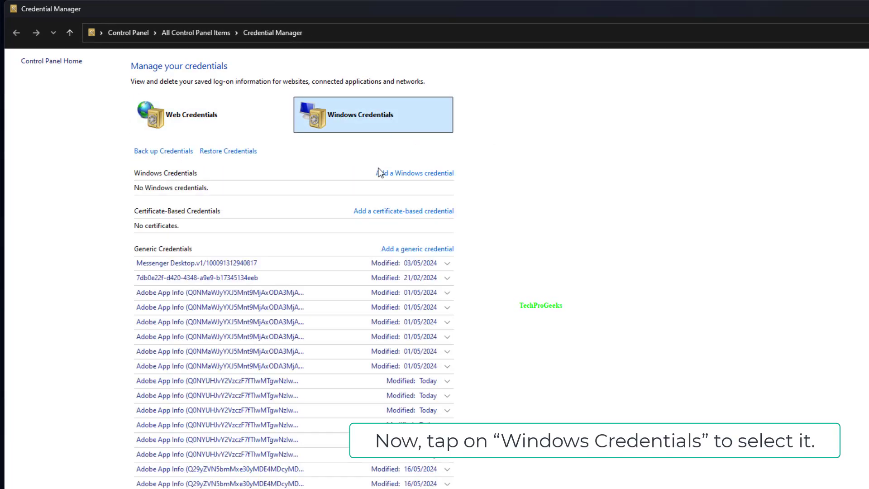
mouse_move(407, 172)
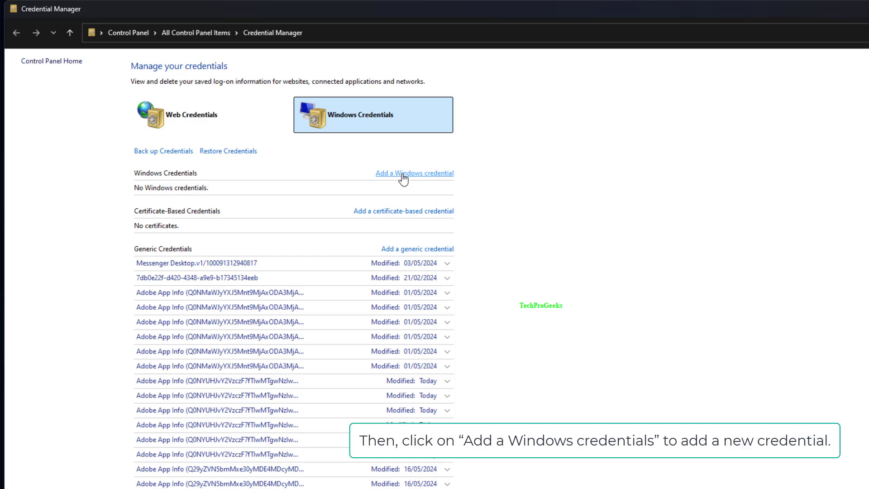
click(414, 173)
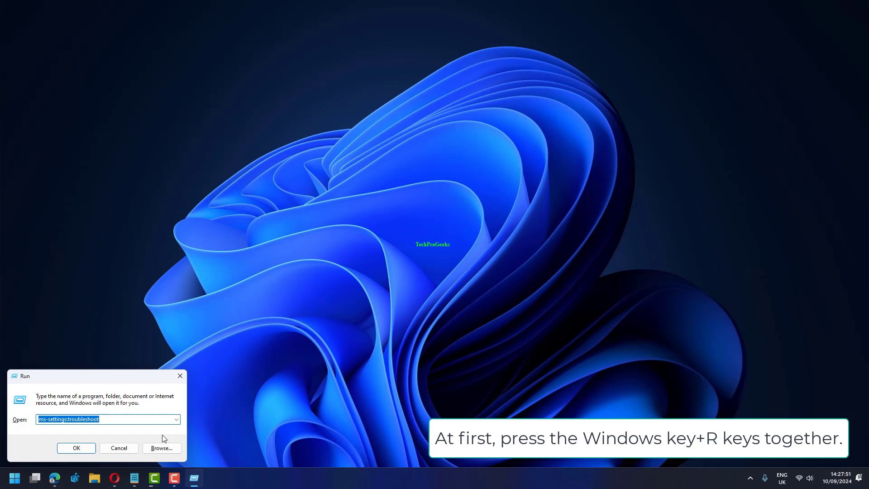
Run ms-settings:troubleshoot to reach the Windows troubleshooting settings
click(76, 448)
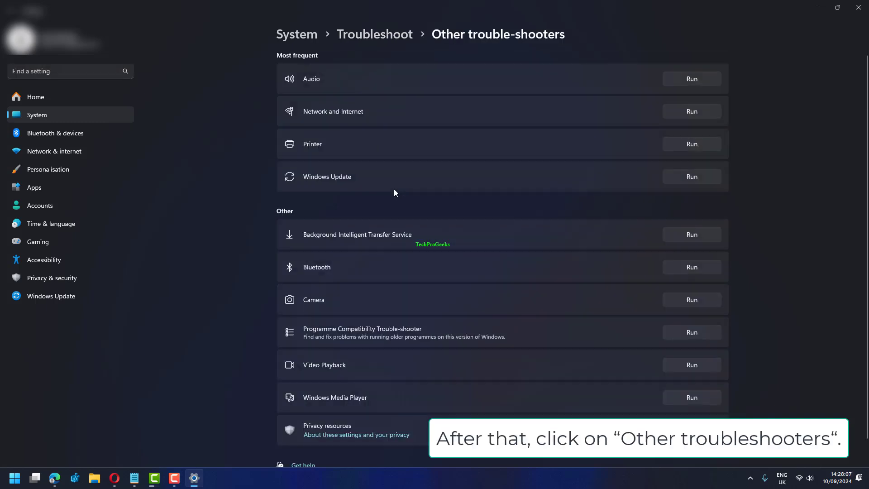
mouse_move(465, 215)
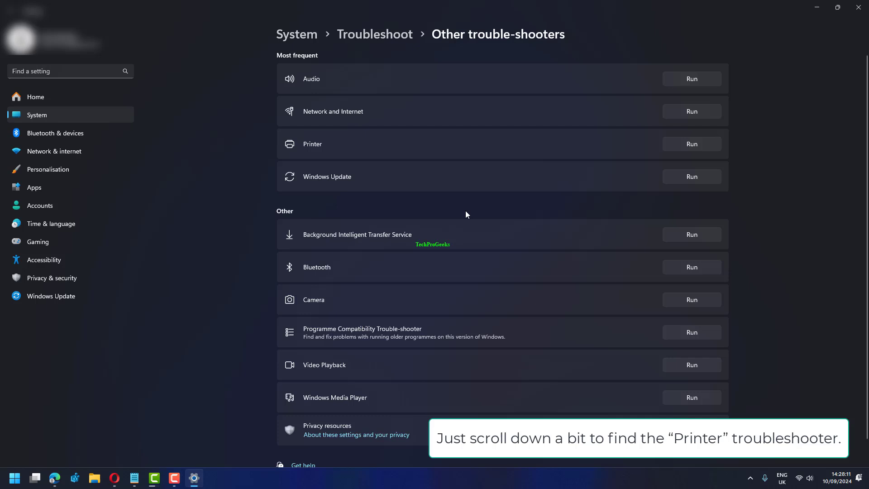
mouse_move(676, 154)
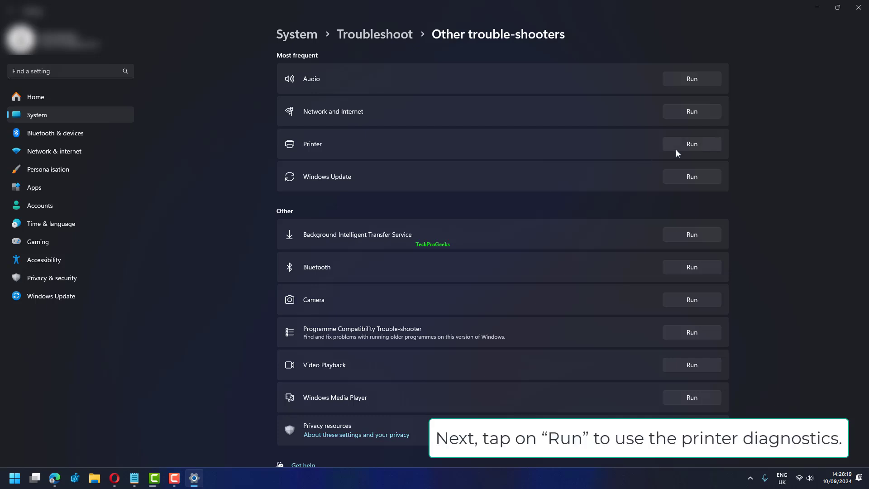
Run the Printer troubleshooter from Other trouble-shooters
click(690, 144)
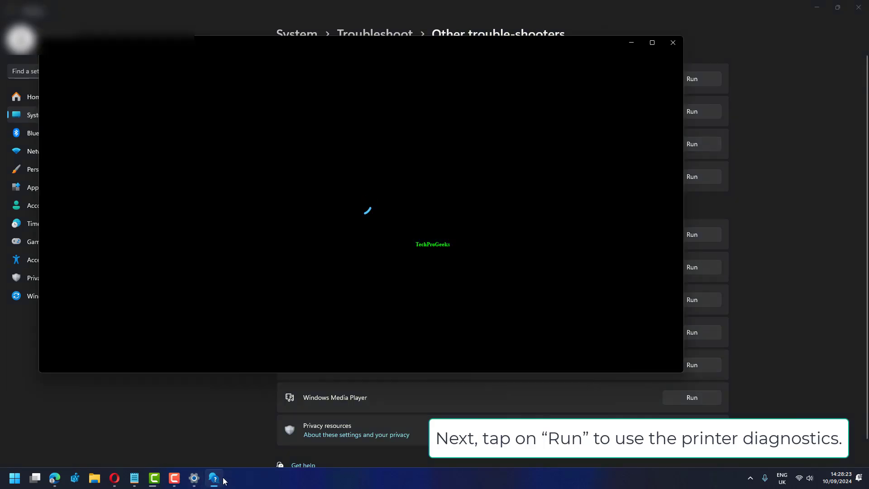